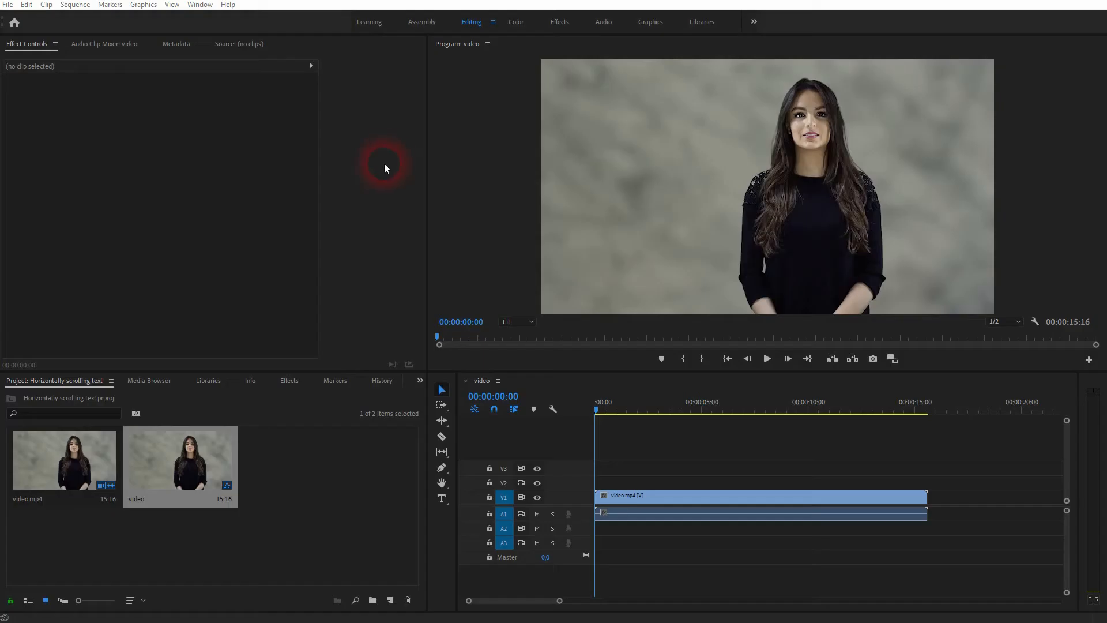
- Create a Graphic text clip on V2 reading "And we're back to learning Premiere…" in the Program Monitor
click(647, 410)
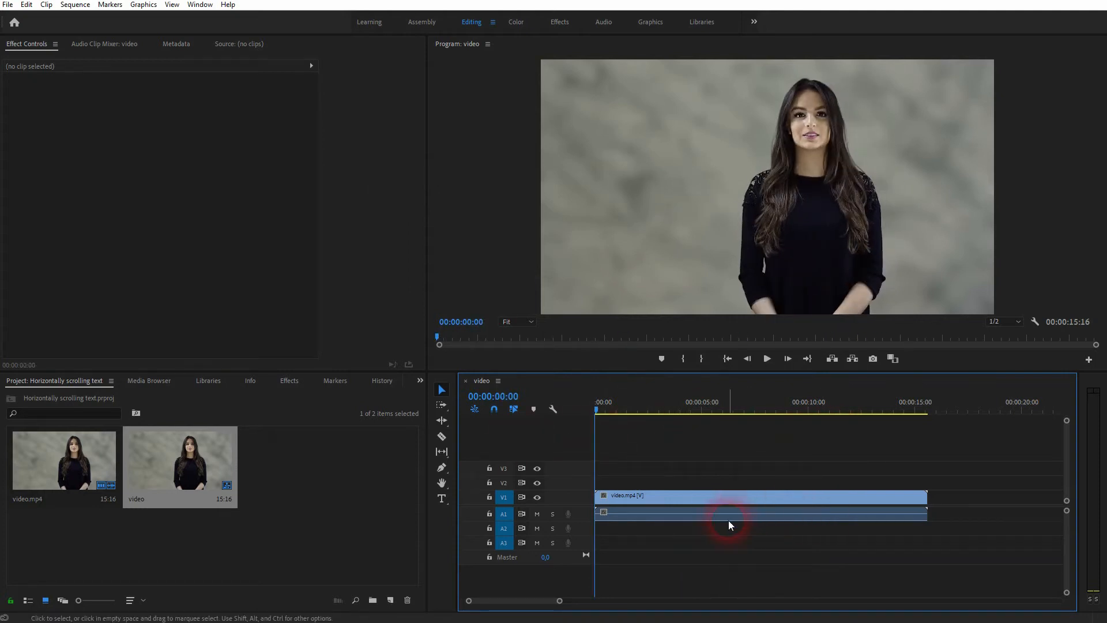
click(727, 495)
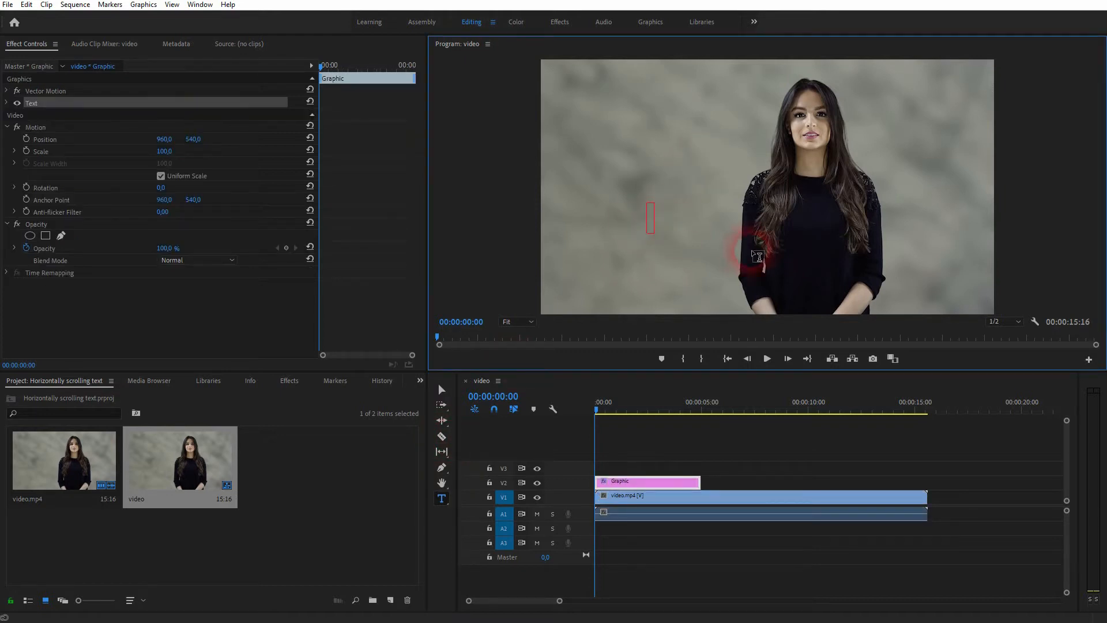
text(And we're back to learning Premiere Pro. And this time I am going to show you how)
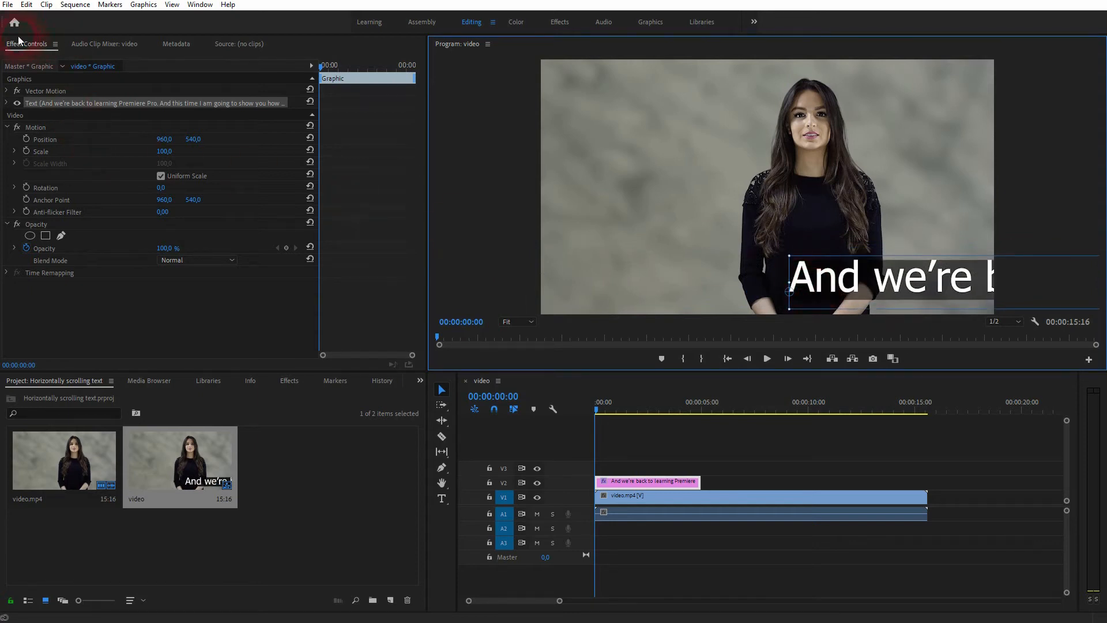
- Enable the text's Background in Effect Controls and raise its opacity to 90%
click(199, 5)
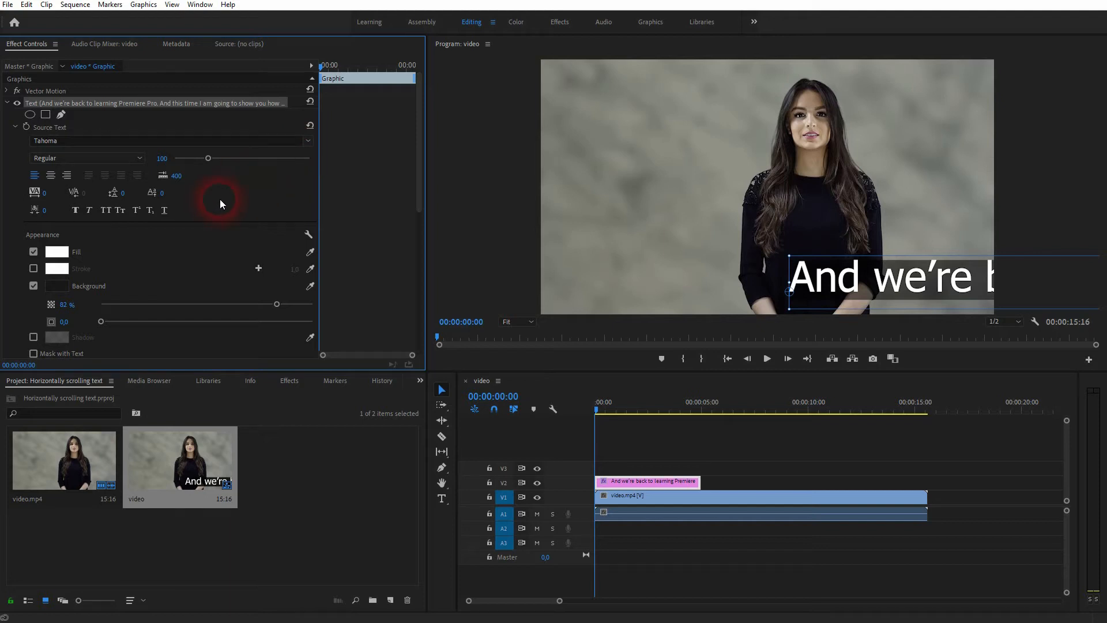
click(34, 286)
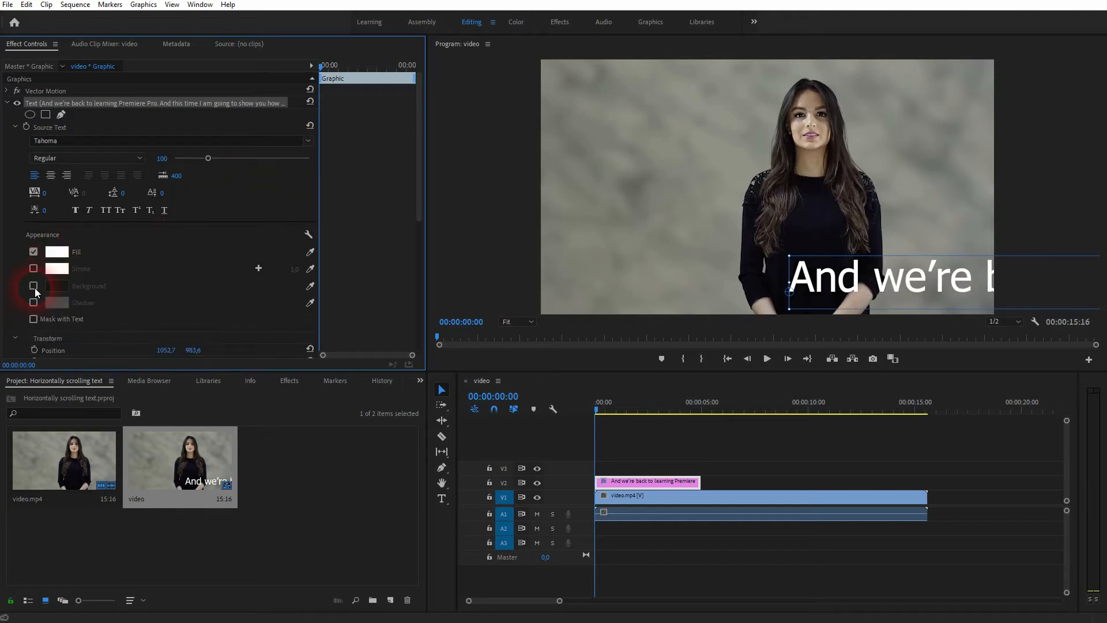
click(33, 286)
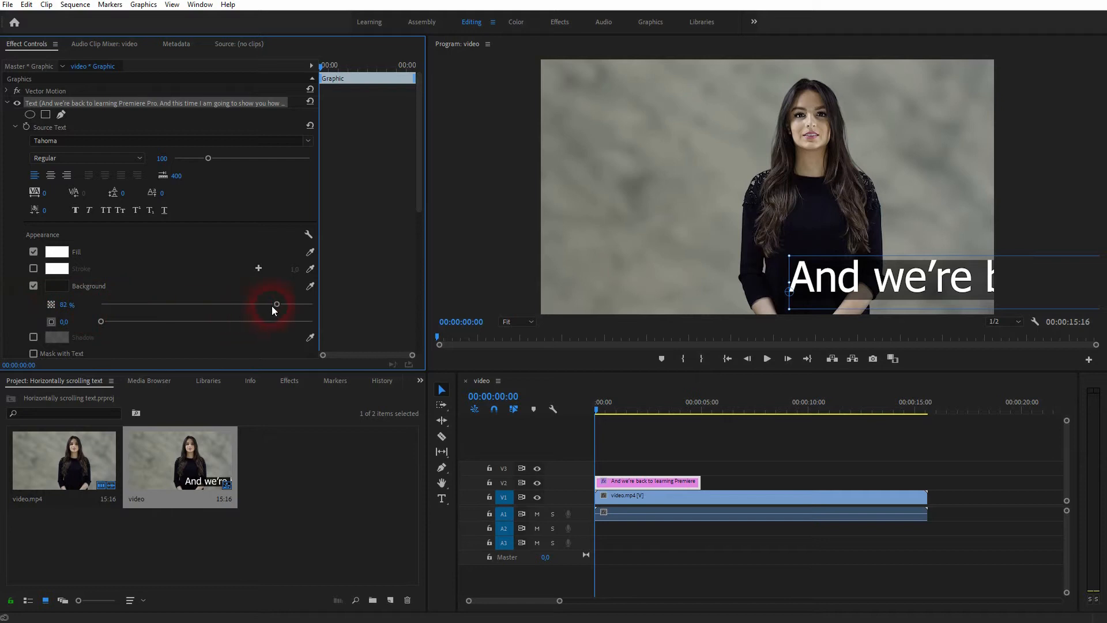
drag(275, 304, 291, 304)
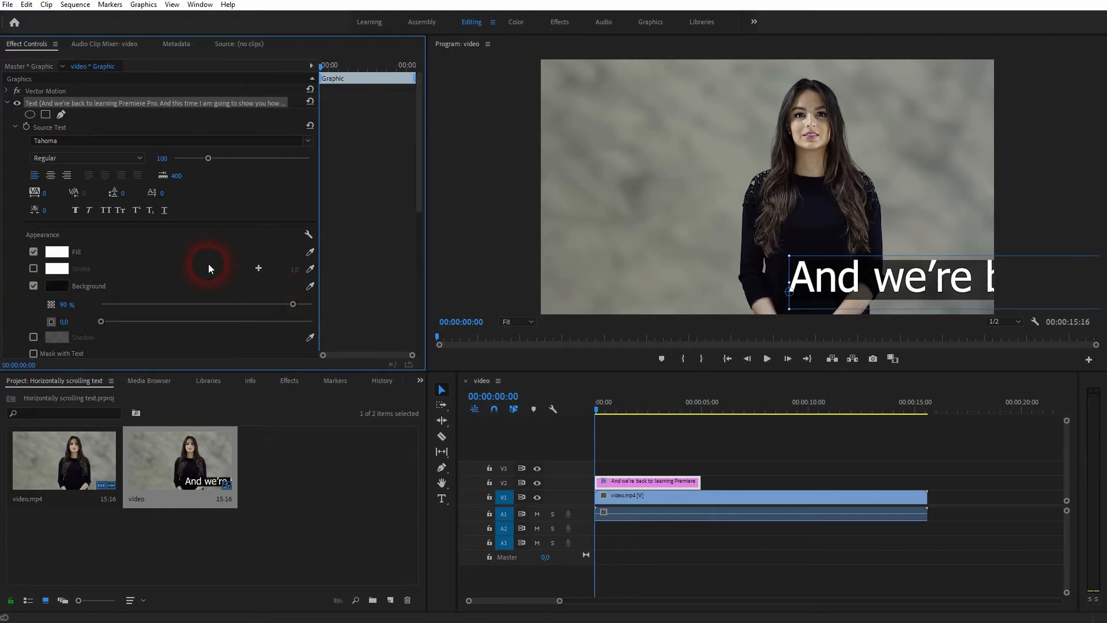
- Try red as the background colour, then return it to black
click(56, 286)
text(FF0000)
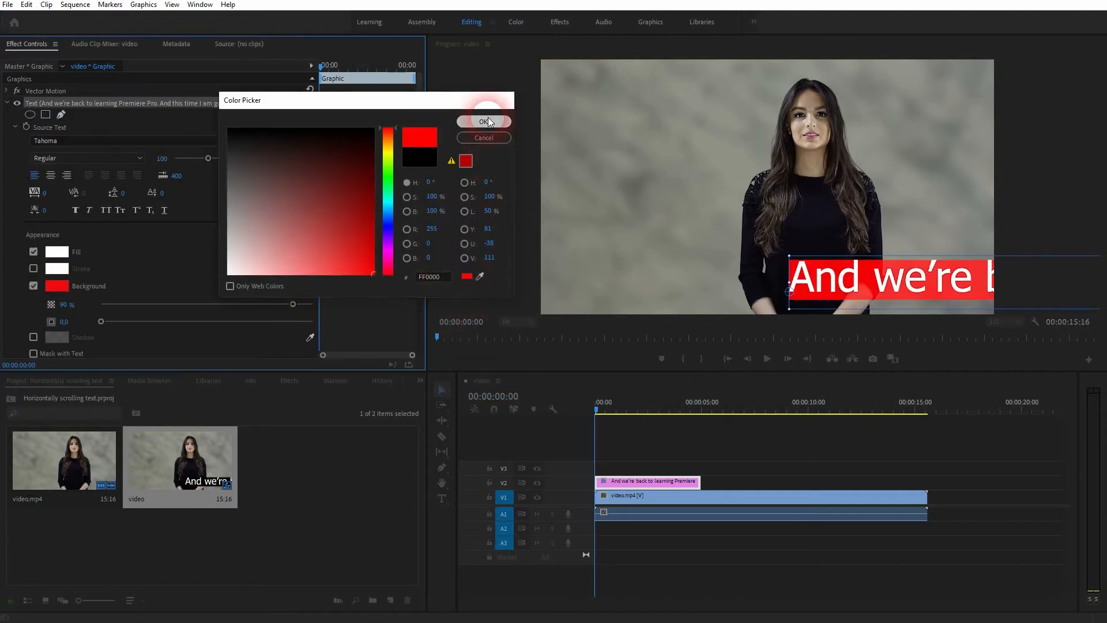
click(483, 121)
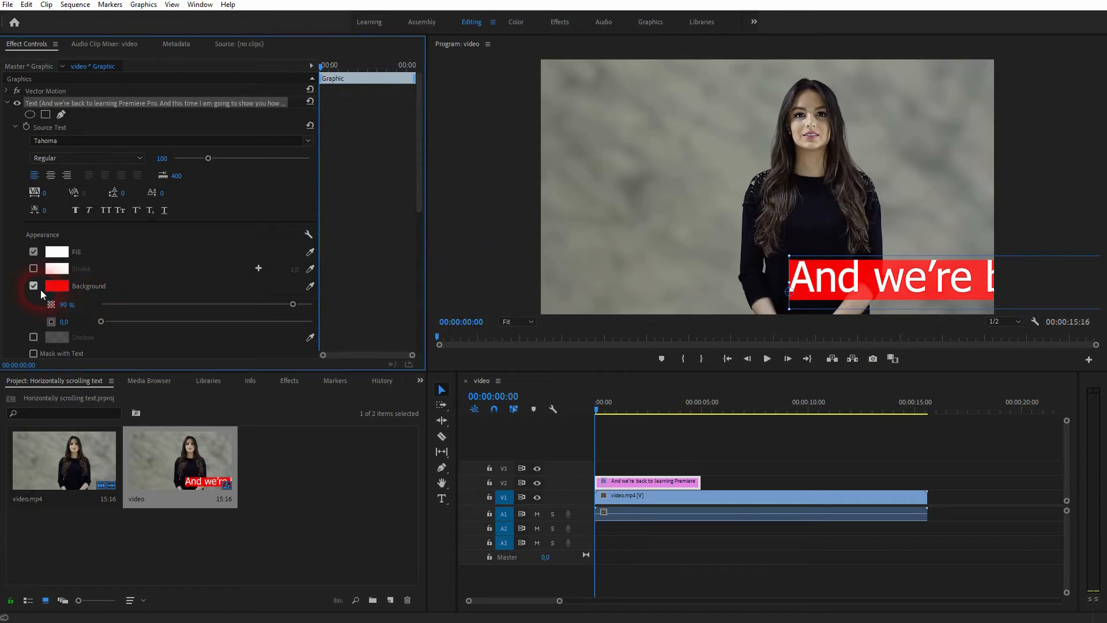
click(58, 286)
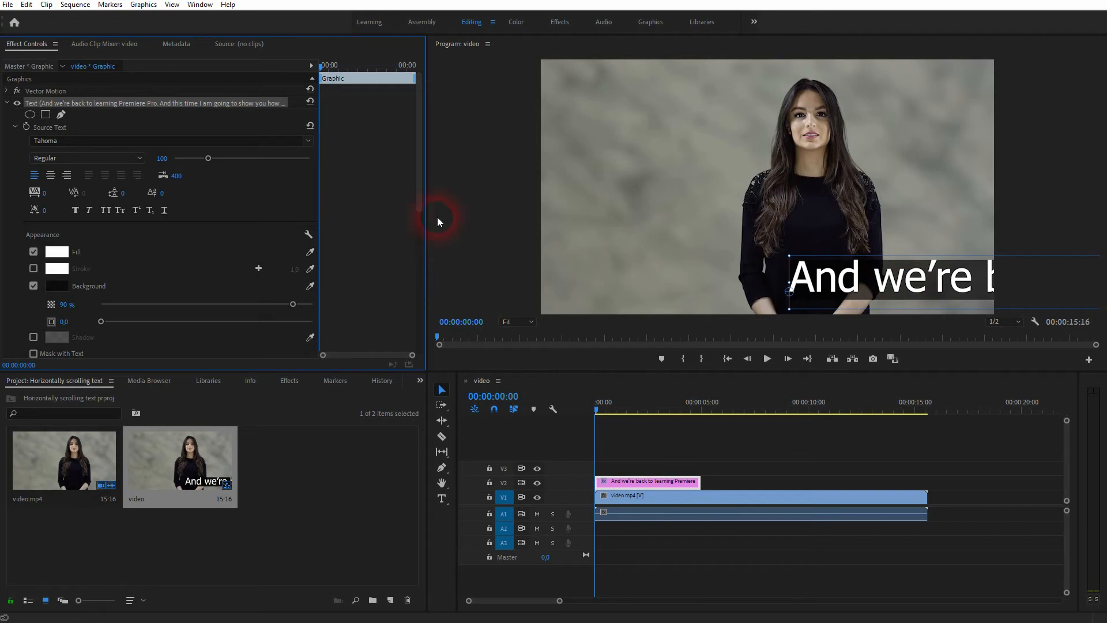
- Reveal the Transform properties and collapse the Source Text and Appearance sections
scroll(down, 3)
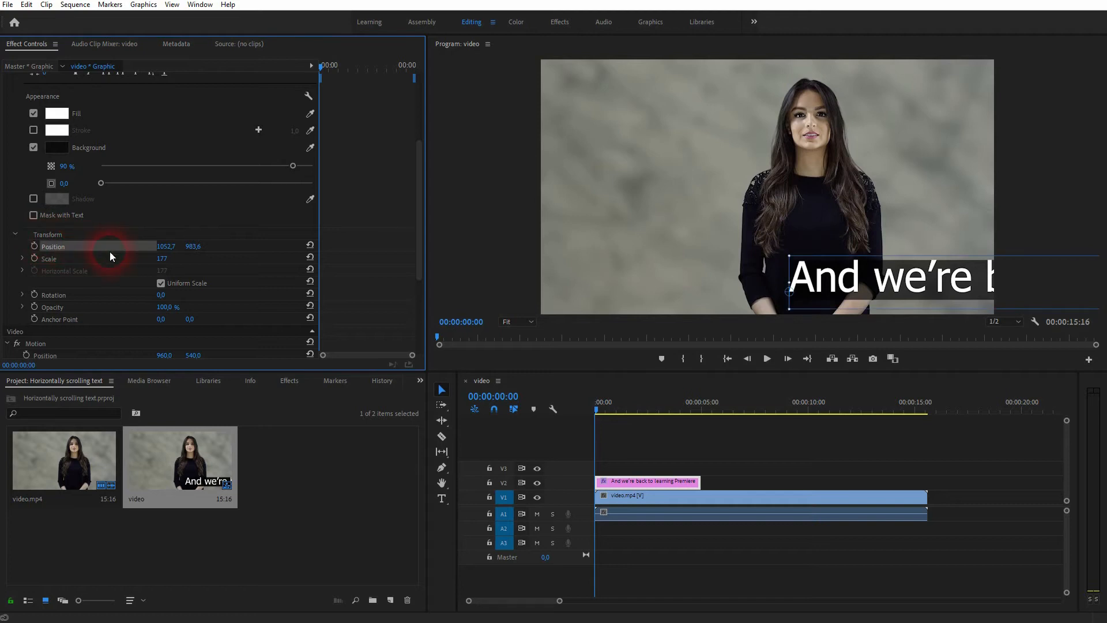
scroll(down, 3)
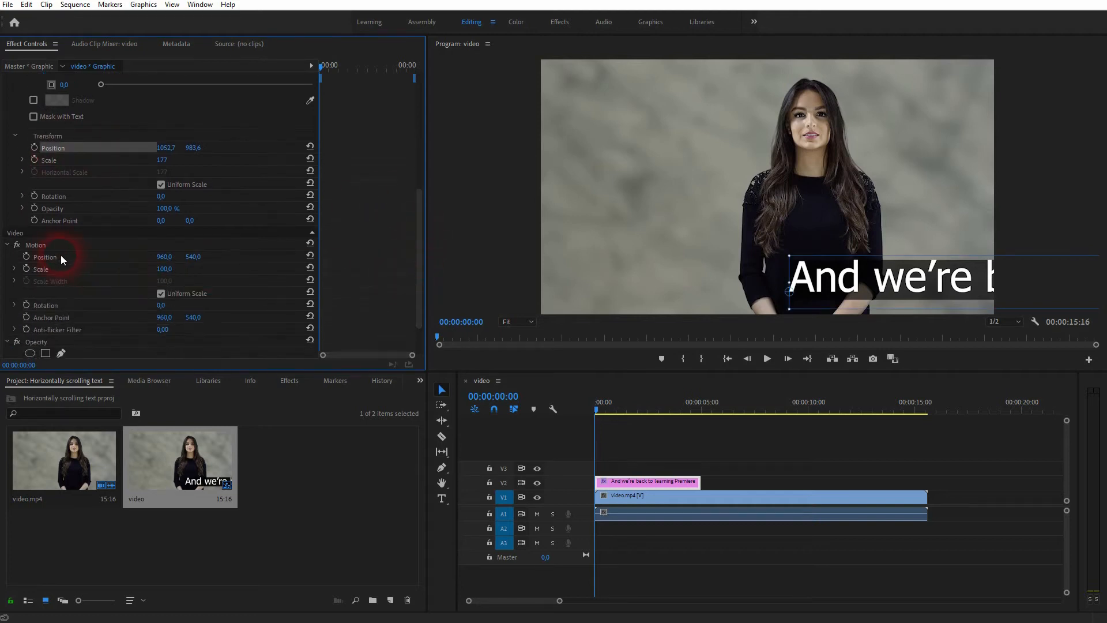
mouse_move(395, 259)
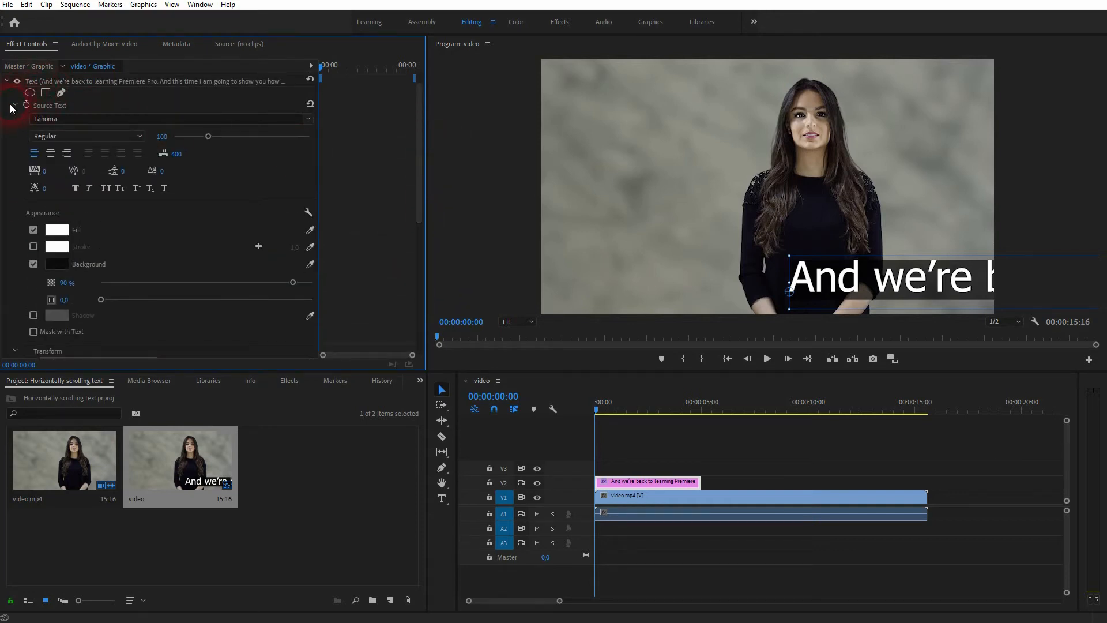
click(7, 81)
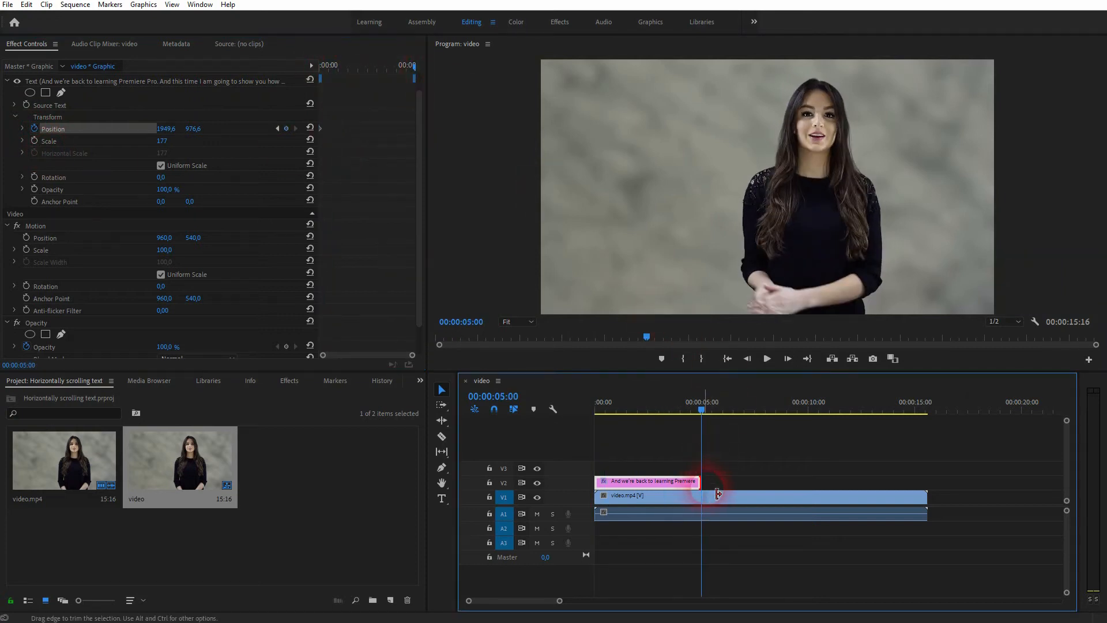
- Extend the Graphic clip to the video's end with Position X keyframed from 1949.6 to -1126.9
drag(716, 481, 923, 481)
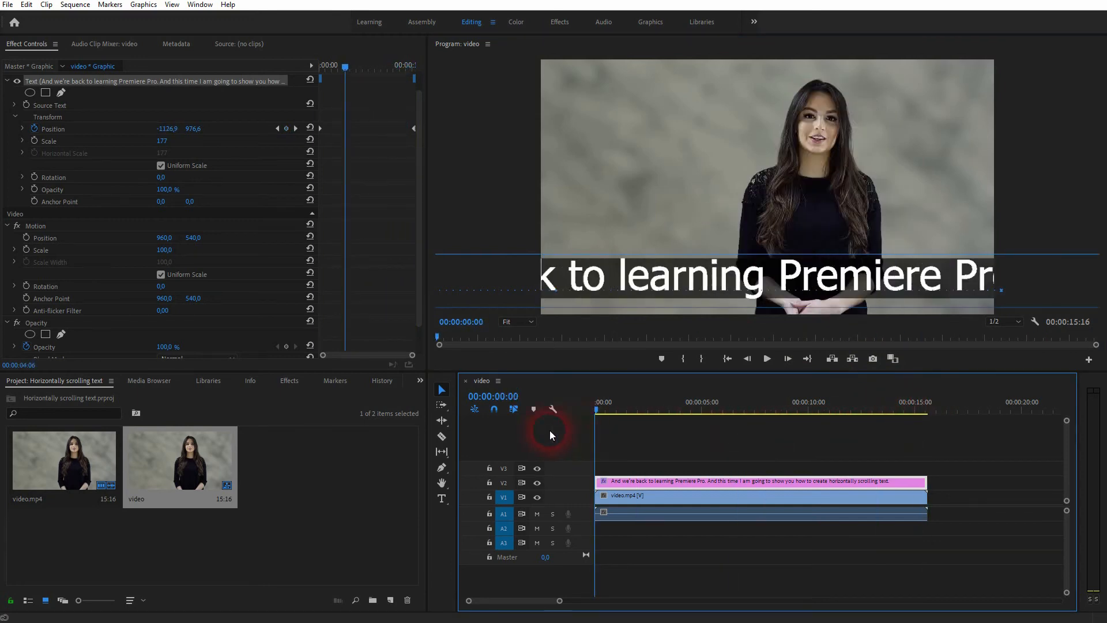
- Play from the start so the sentence scrolls right to left across the presenter video
click(766, 357)
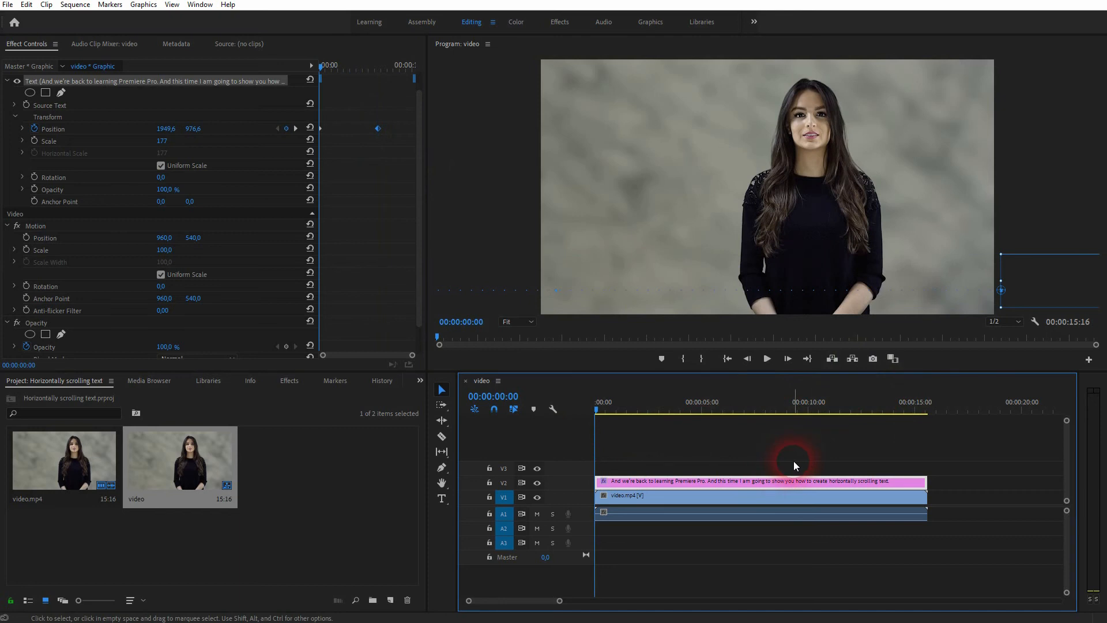
click(766, 358)
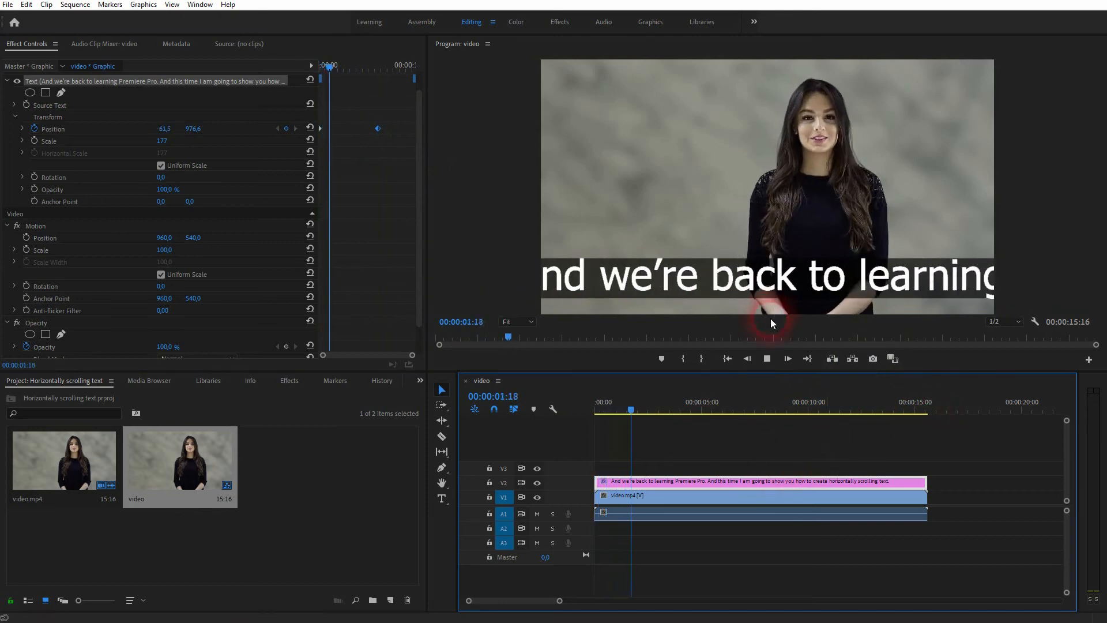